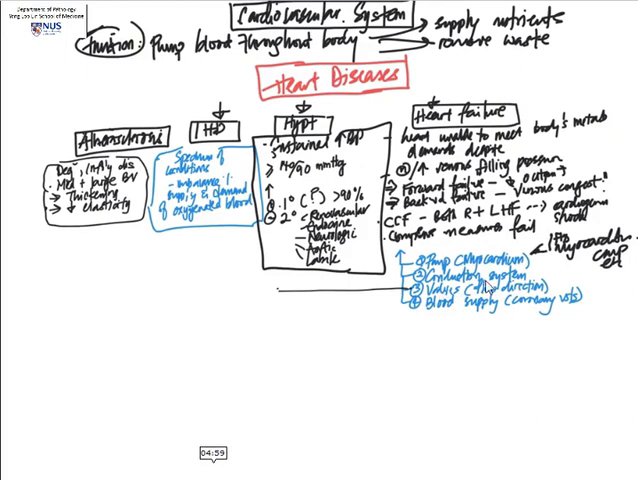
mouse_move(233, 374)
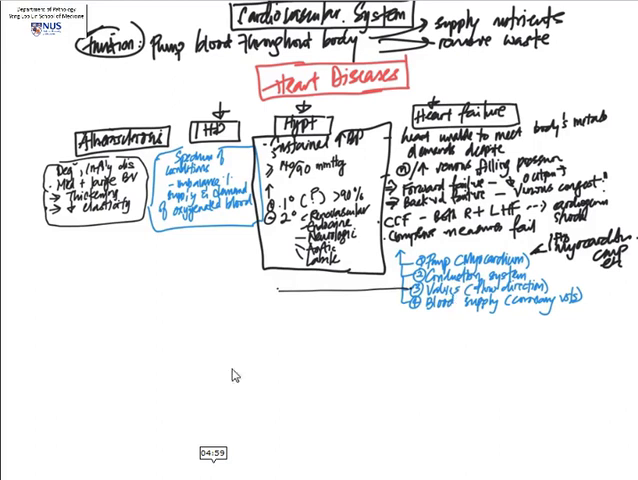